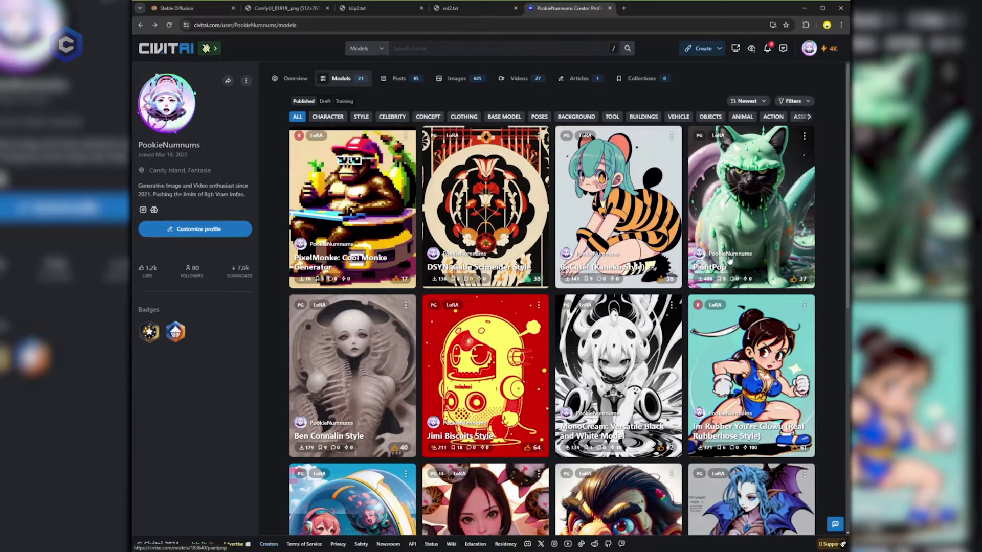
# Step: Switch from the Civitai Models page back to the AUTOMATIC1111 txt2img tab
pyautogui.click(182, 8)
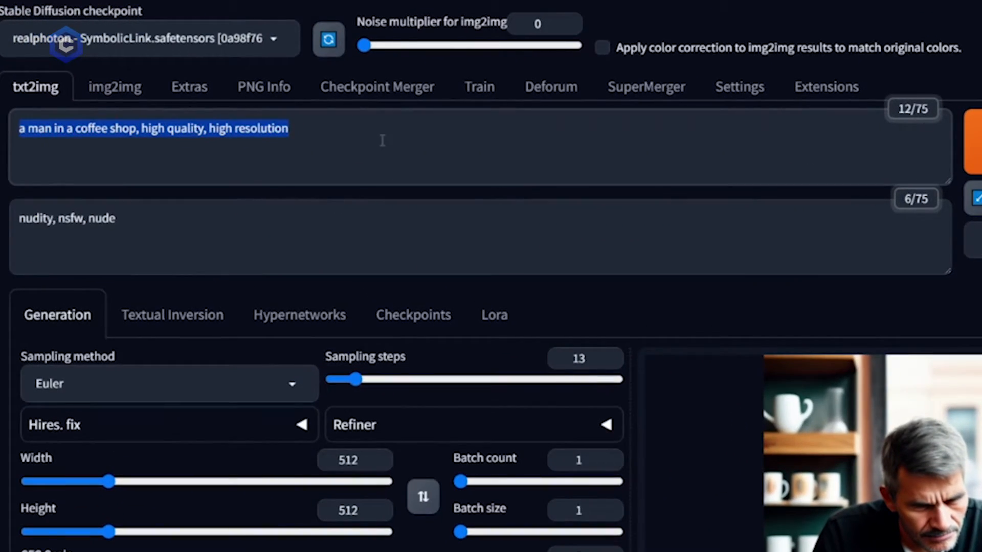
# Step: Select the word 'man' in the coffee shop prompt to replace it with 'woman'
pyautogui.click(288, 129)
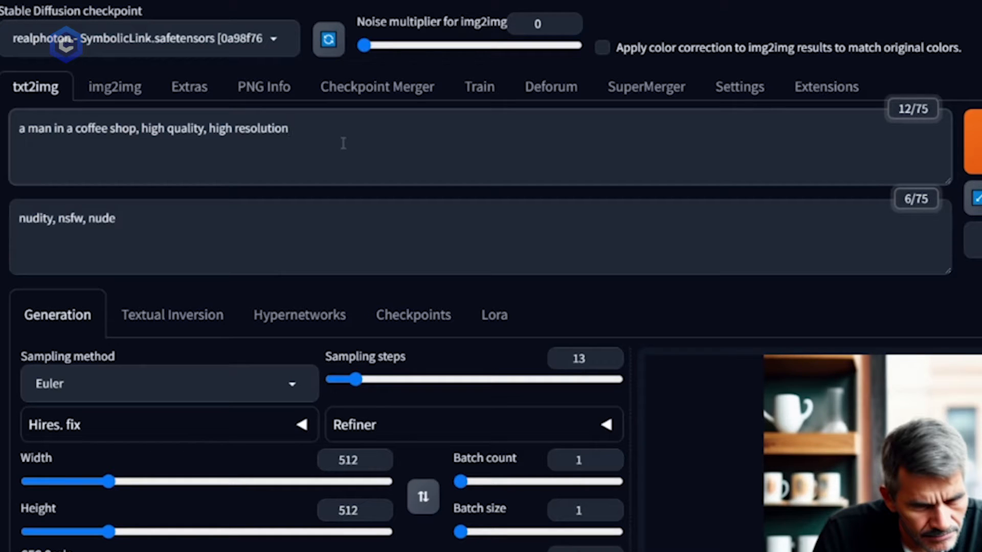
pyautogui.doubleClick(39, 129)
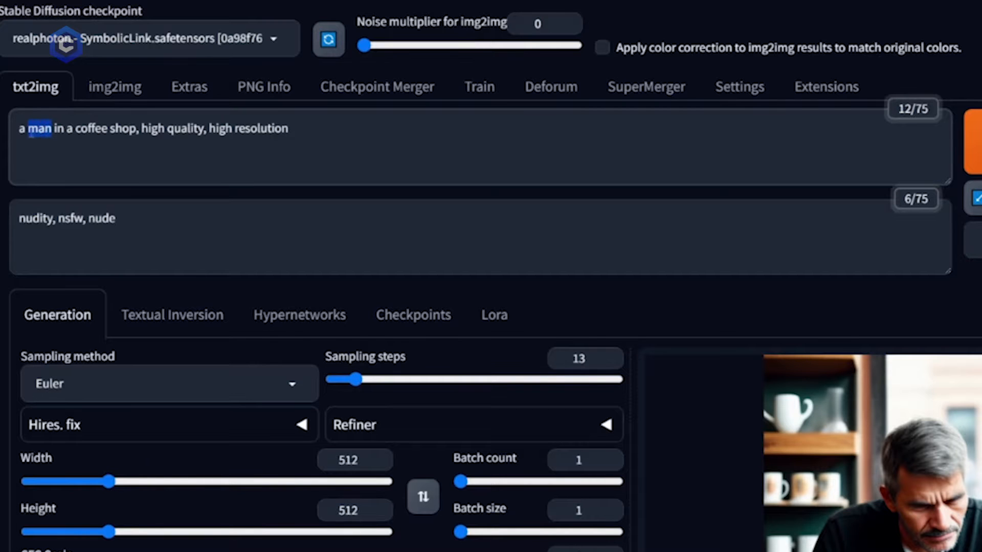
pyautogui.scroll(-3)
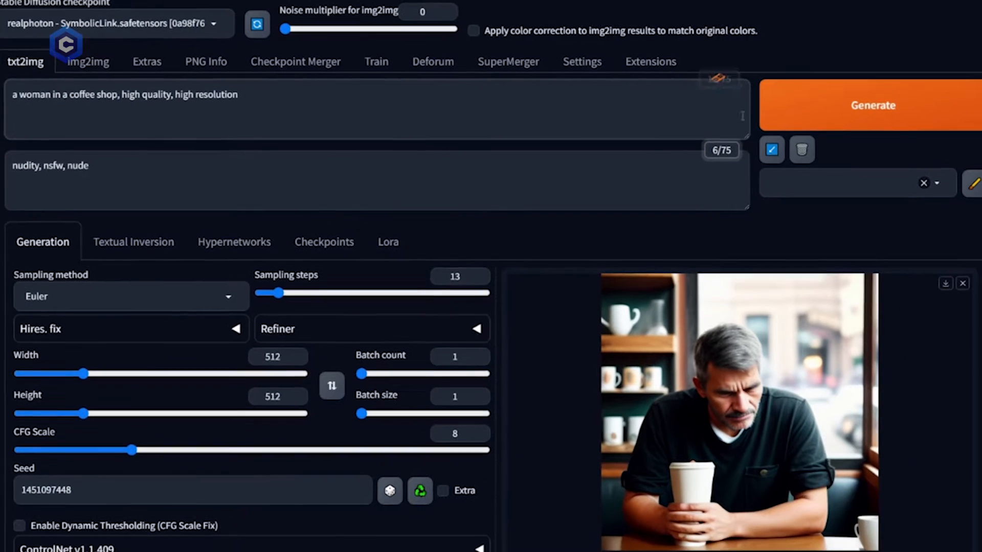
# Step: Generate the woman image, then change the subject to 'dog' and generate again
pyautogui.click(873, 106)
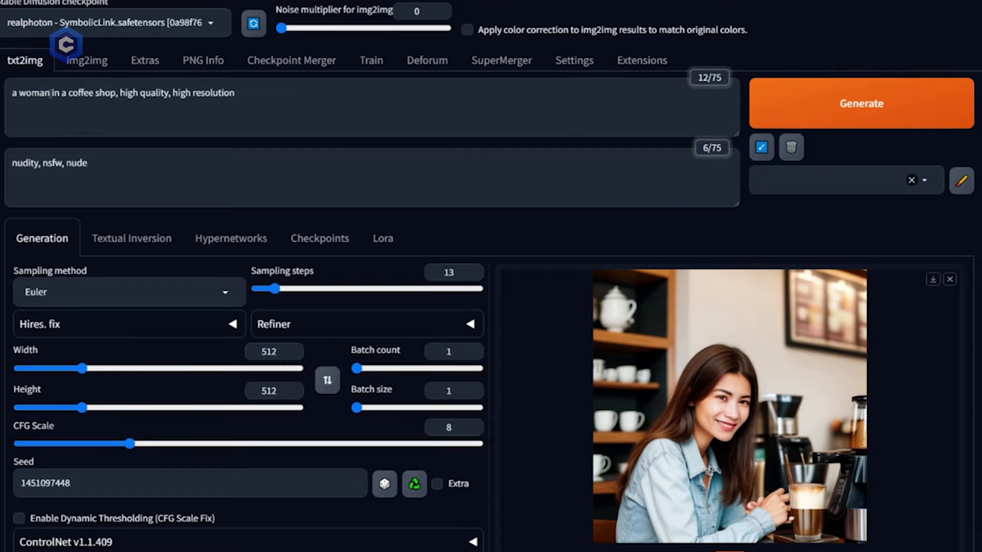
pyautogui.write('dog')
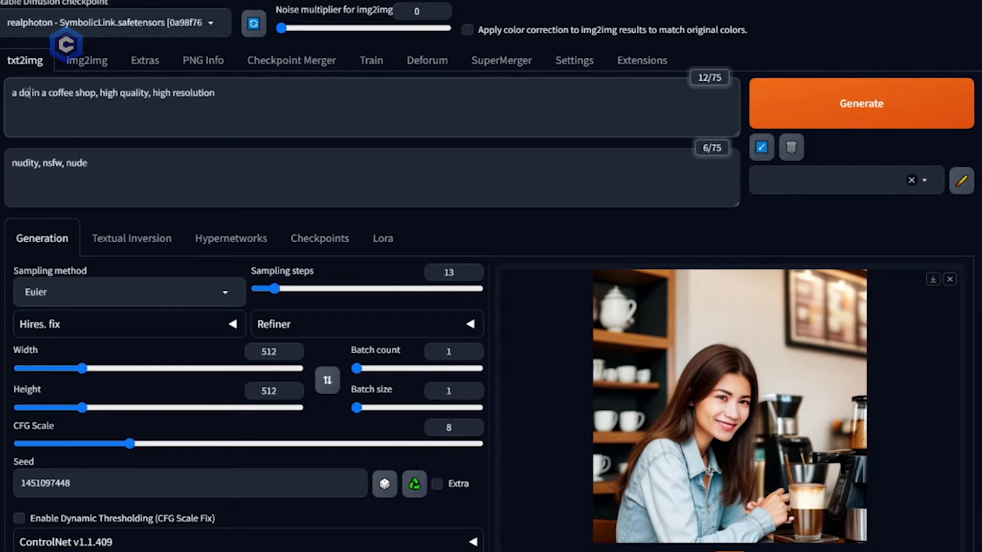
pyautogui.write('g')
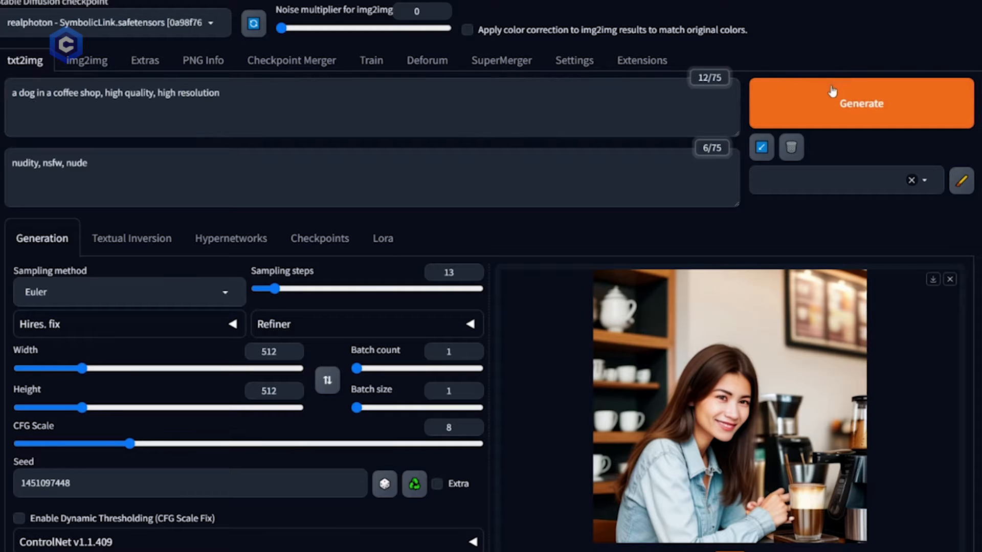
pyautogui.click(860, 102)
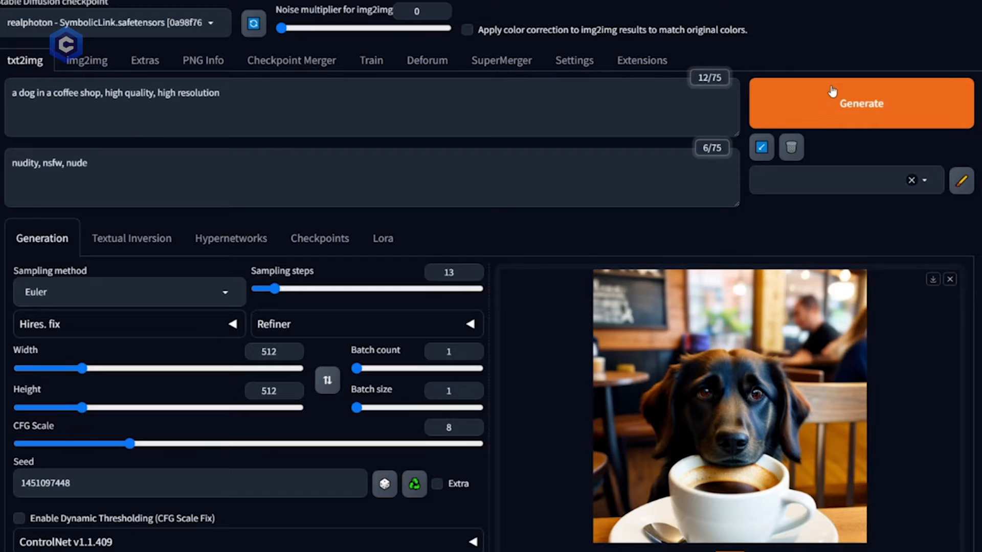
pyautogui.moveTo(416, 152)
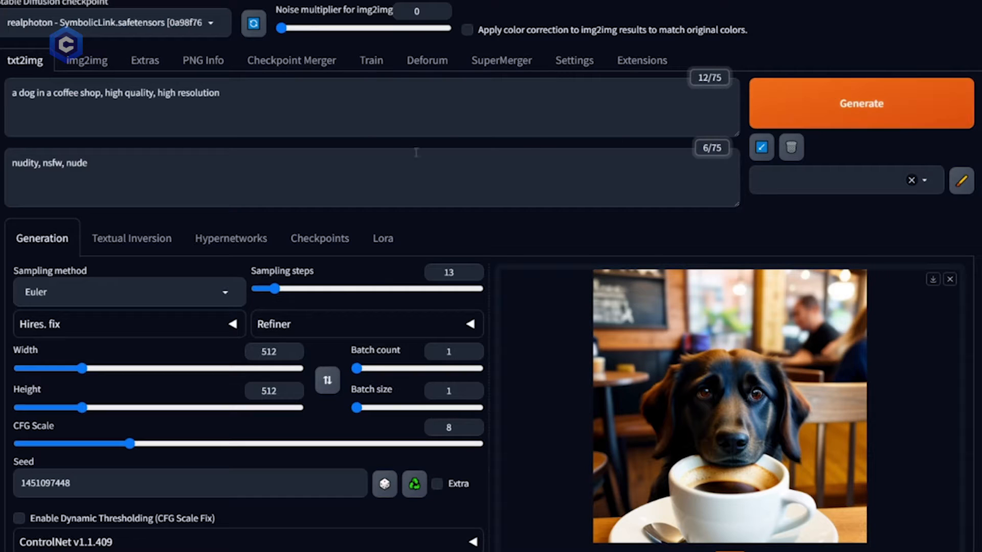
# Step: Replace 'dog' with 'demon' in the prompt and generate the demon image
pyautogui.doubleClick(27, 93)
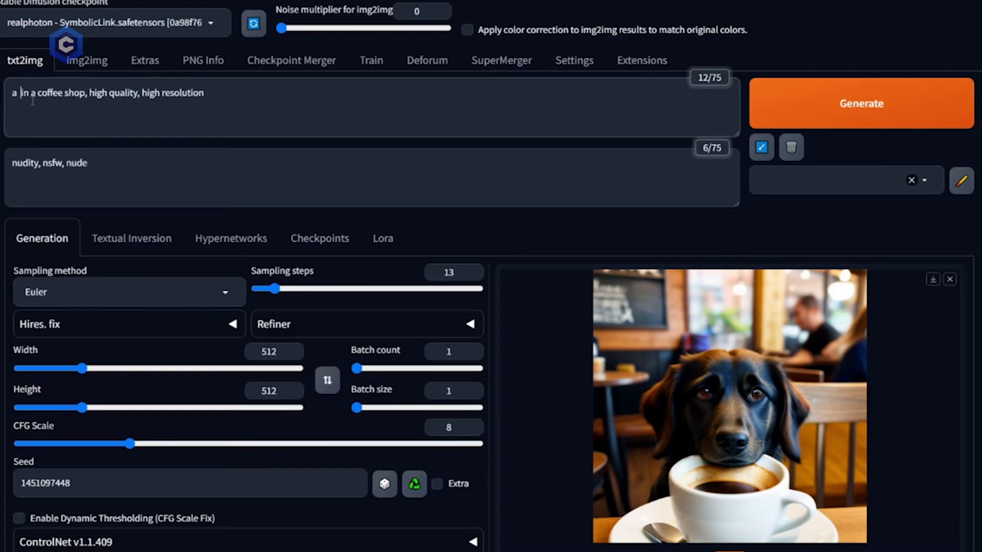
pyautogui.write('demon')
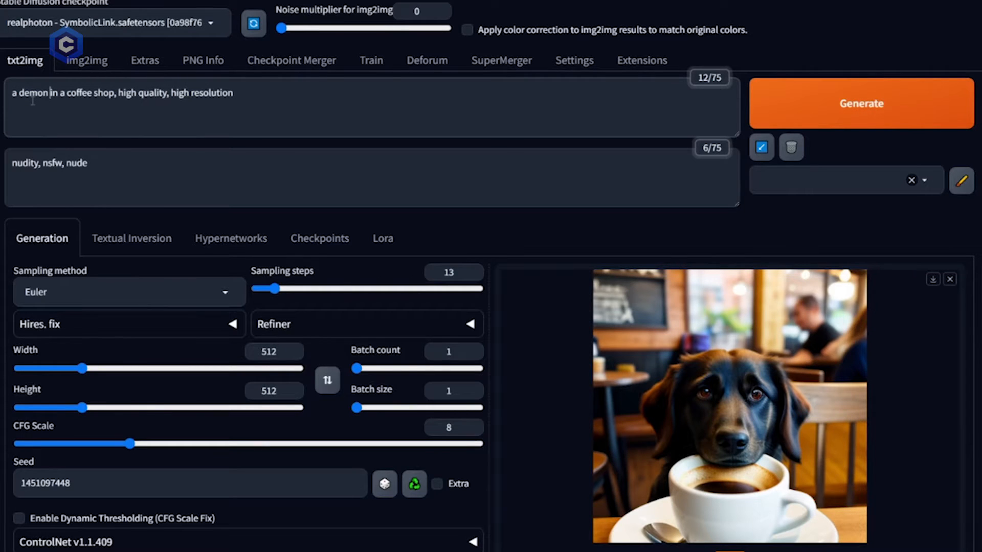
pyautogui.click(860, 103)
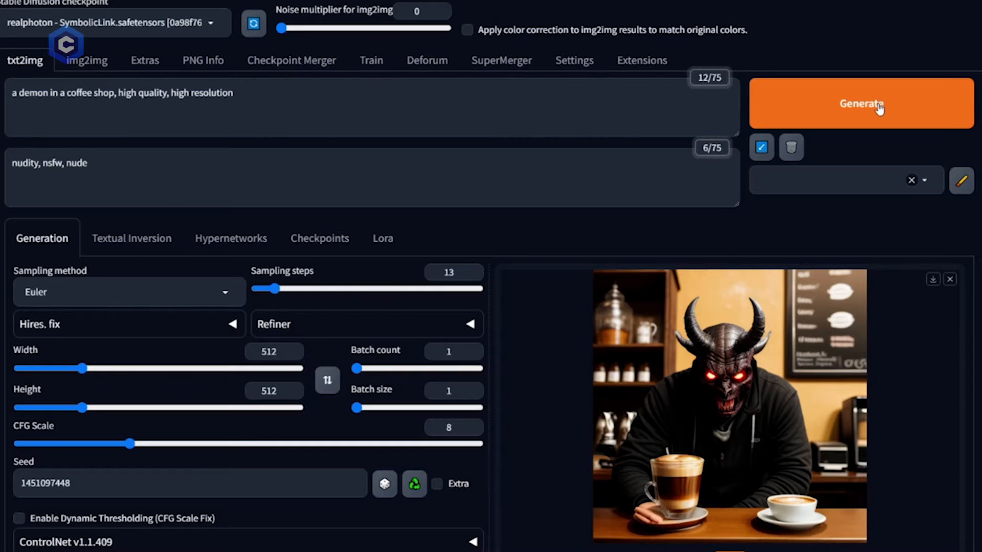
pyautogui.click(860, 104)
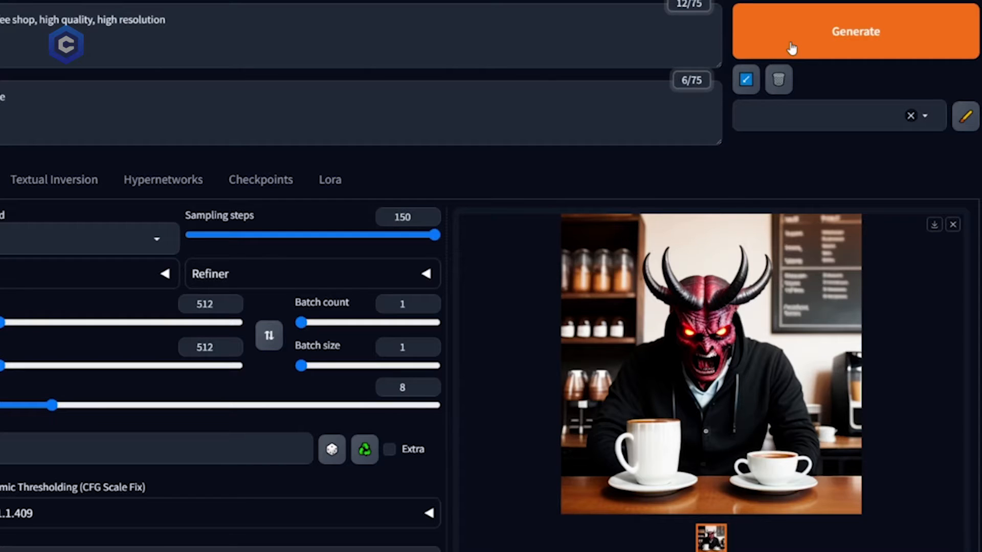
pyautogui.moveTo(742, 18)
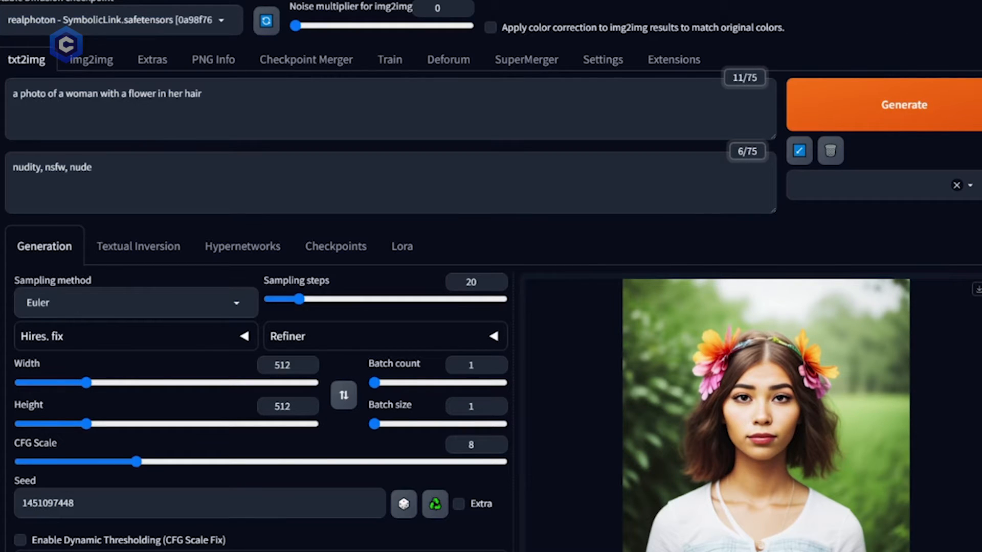
# Step: Visit the img2img mode briefly and return to txt2img
pyautogui.click(91, 59)
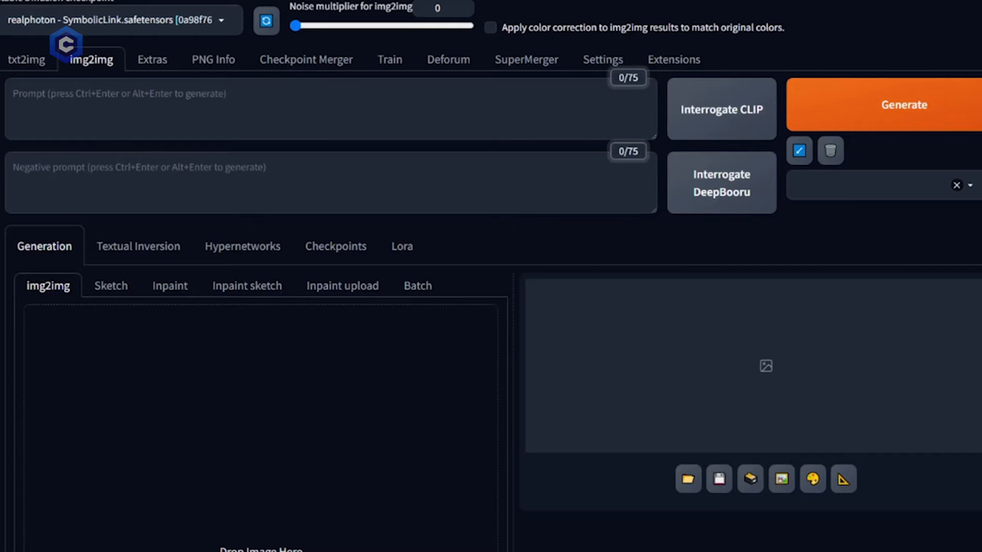
pyautogui.click(24, 60)
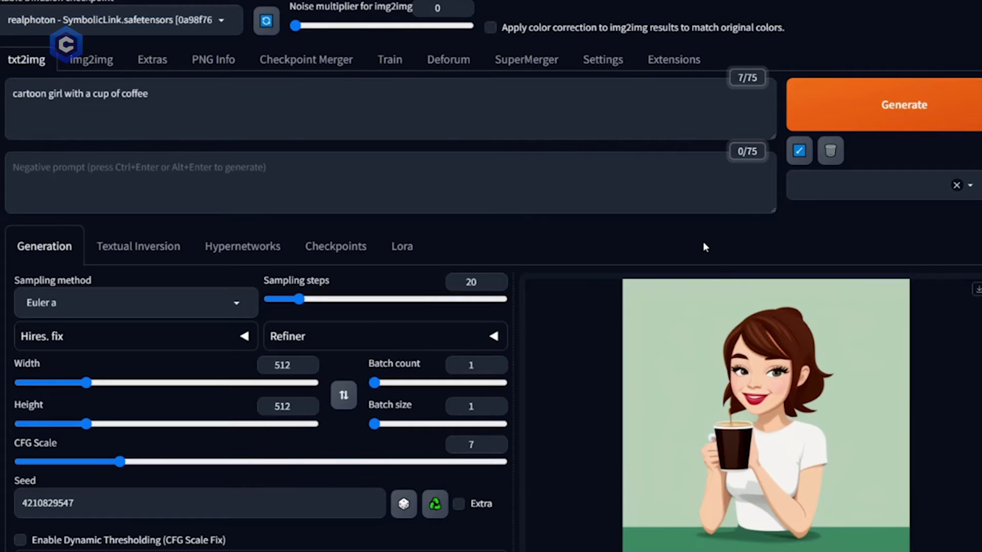
pyautogui.moveTo(29, 145)
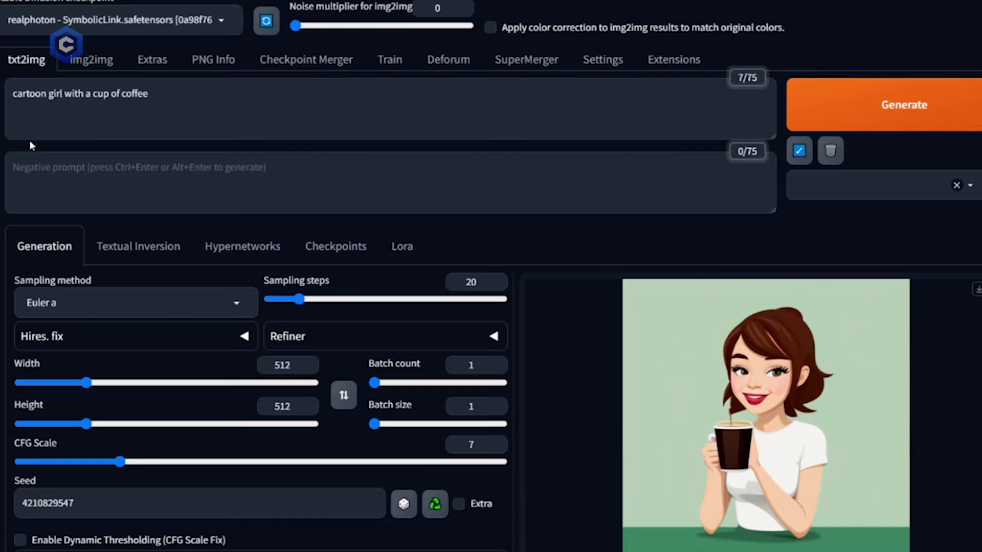
pyautogui.click(903, 104)
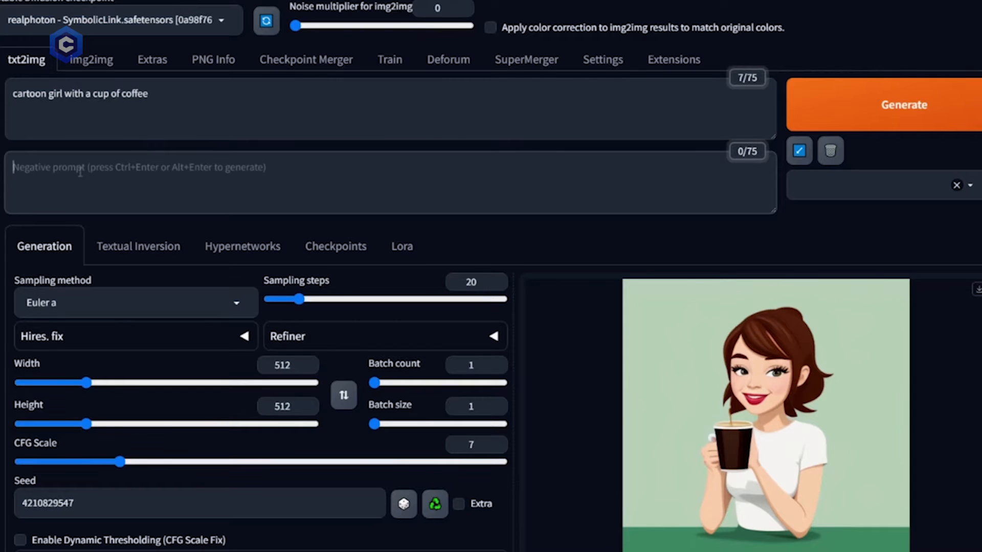
# Step: Enter 'green table, brown hair' into the negative prompt and regenerate the cartoon girl
pyautogui.write('green background, gree')
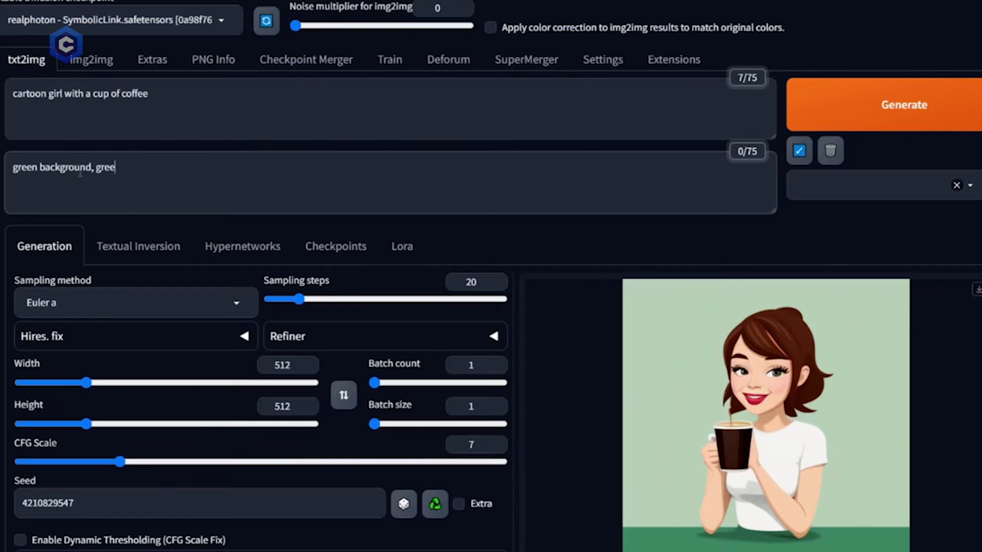
pyautogui.write('n table')
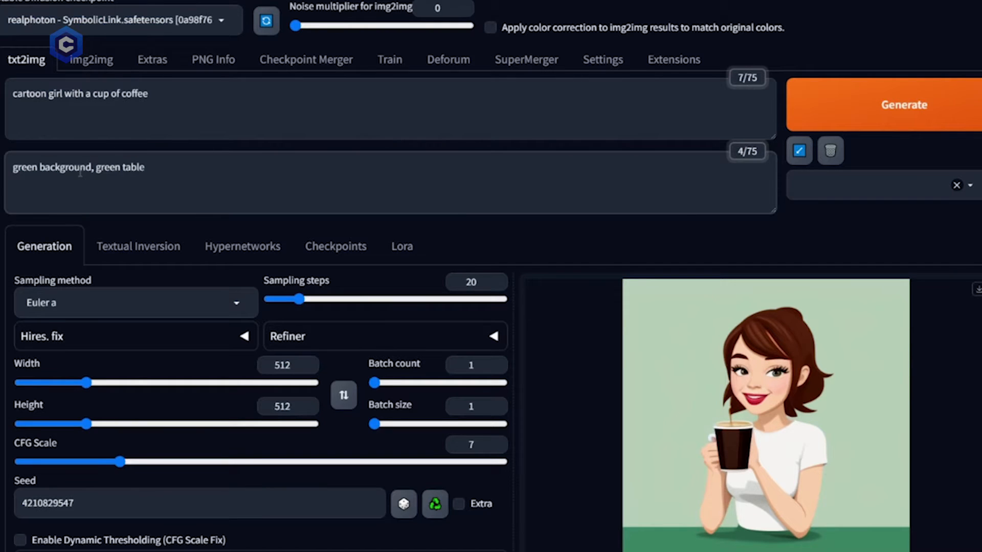
pyautogui.write(', brow')
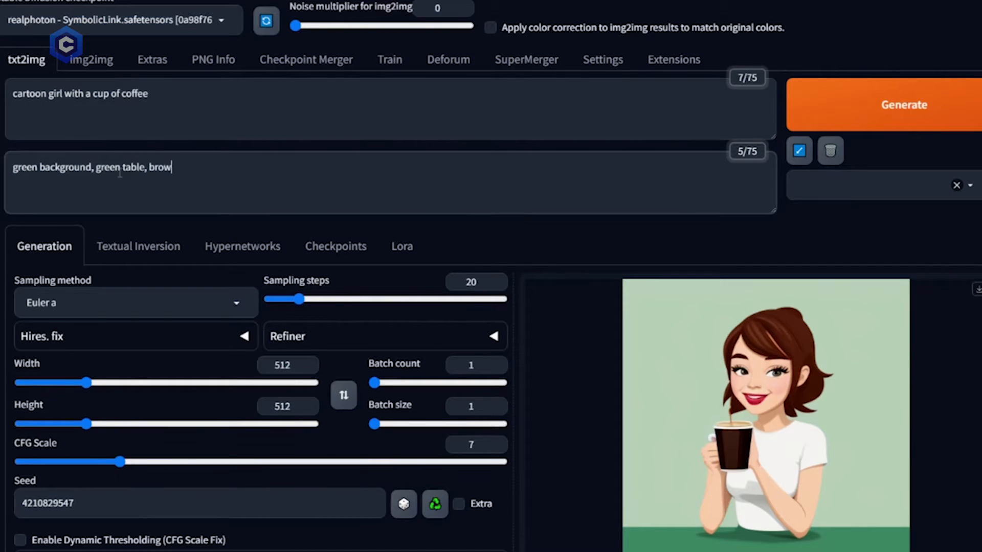
pyautogui.click(903, 104)
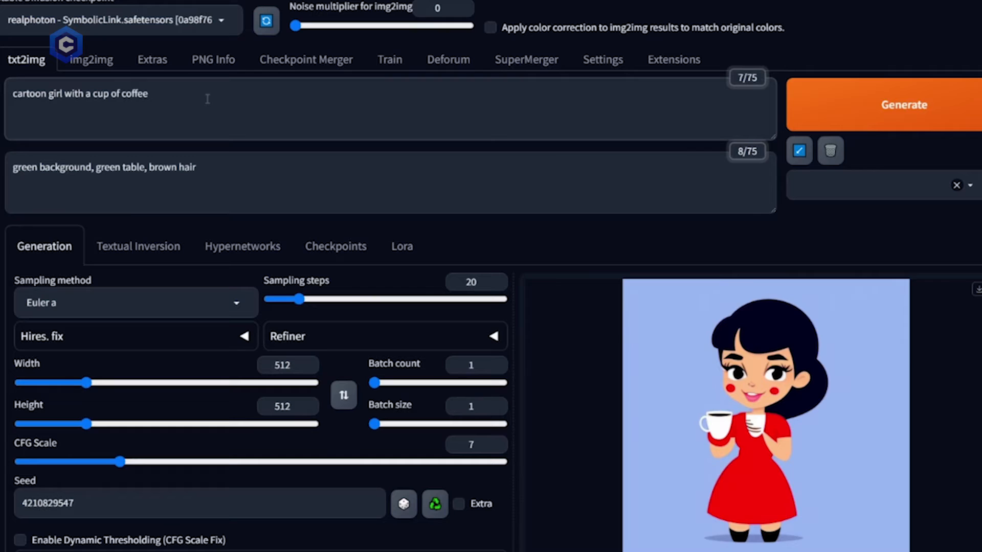
# Step: Extend the prompt with 'an amazing illustration' and the 'art by akiman' Street Fighter style phrase
pyautogui.write('an amazing illustration of a')
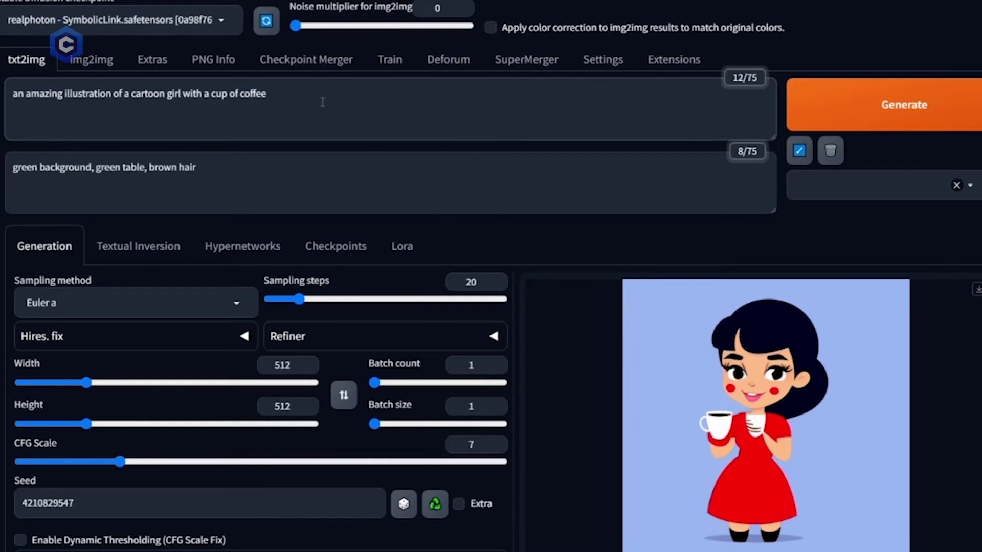
pyautogui.write(', (a')
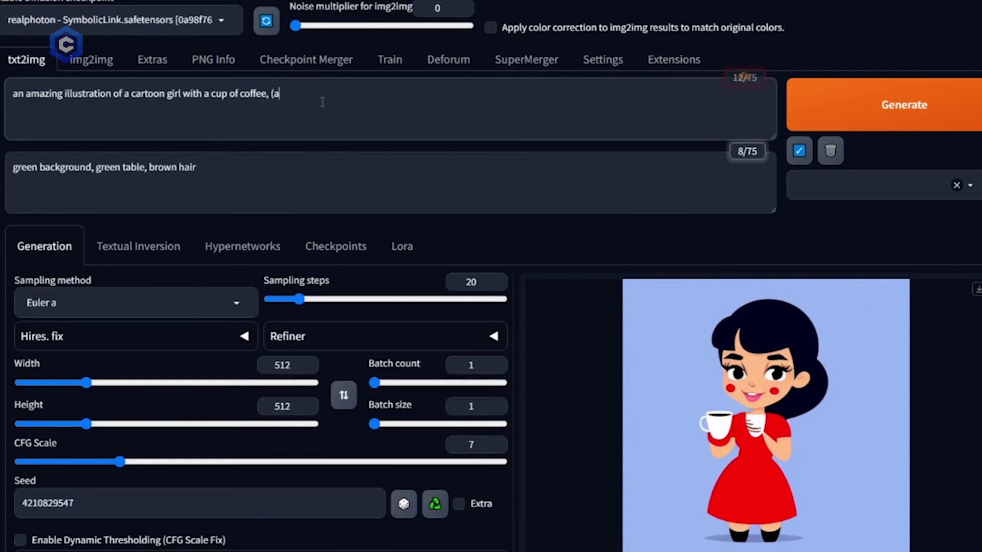
pyautogui.write('rt by akiman, in the style of streetfighter')
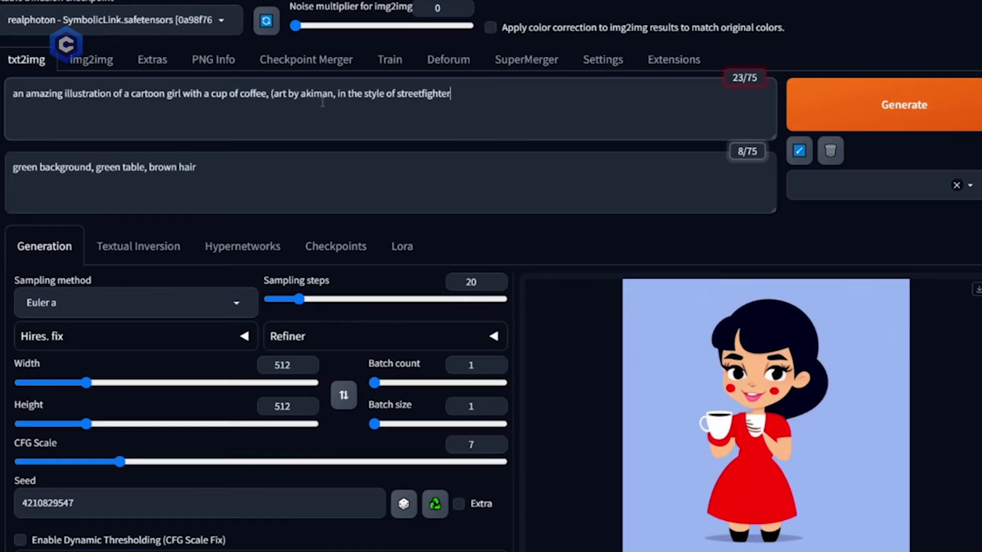
pyautogui.write(':1.')
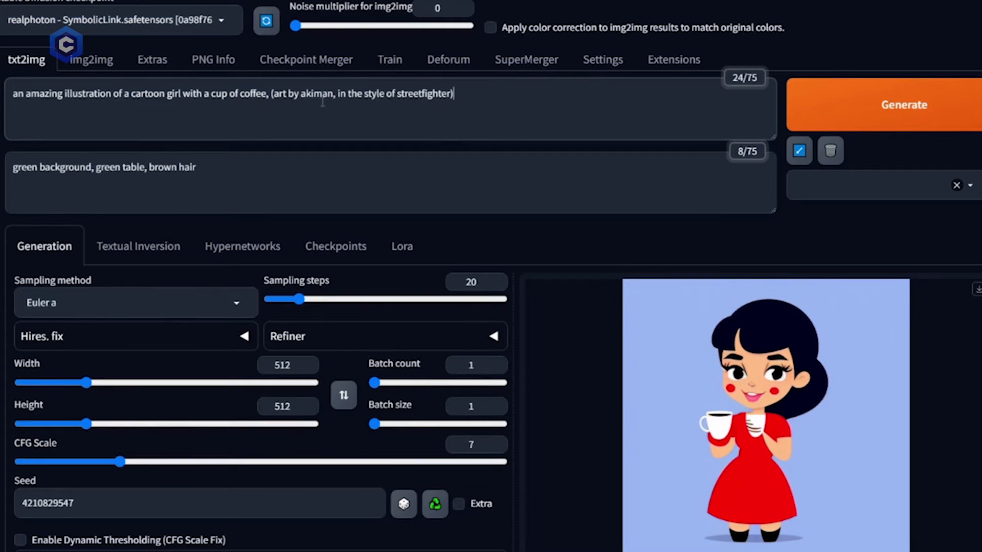
# Step: Add 'high quality, high resolution' and generate the Street Fighter-style coffee girl
pyautogui.write(', high quality')
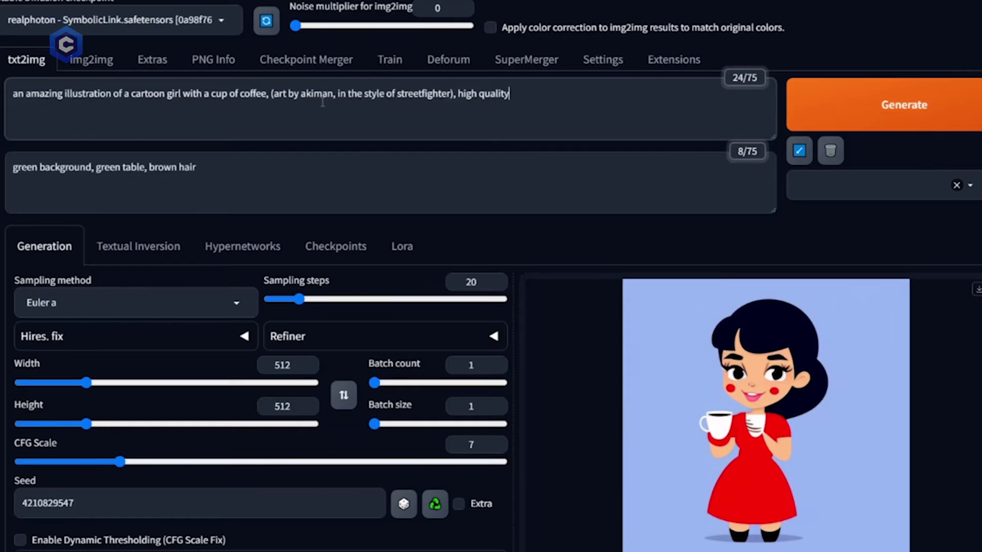
pyautogui.write(', high resolution')
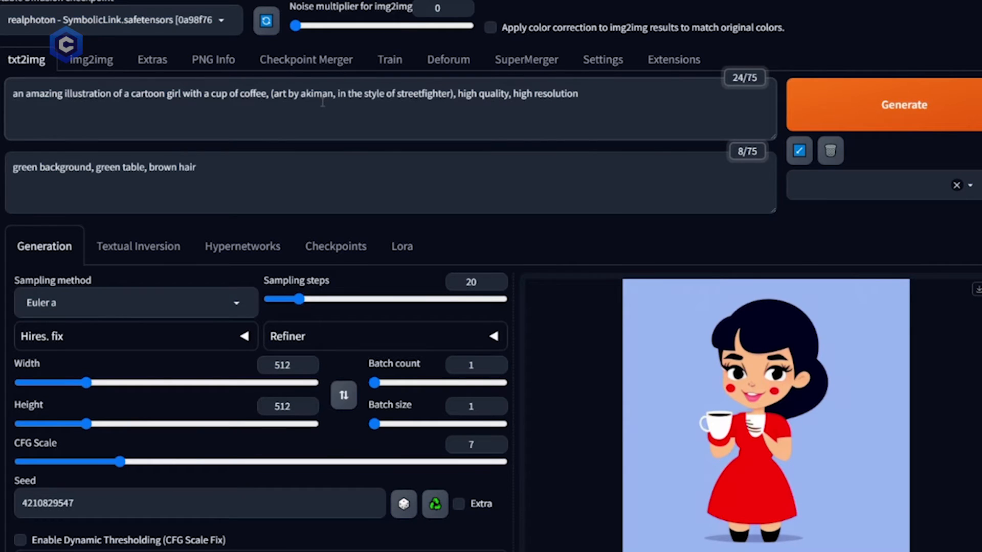
pyautogui.click(902, 105)
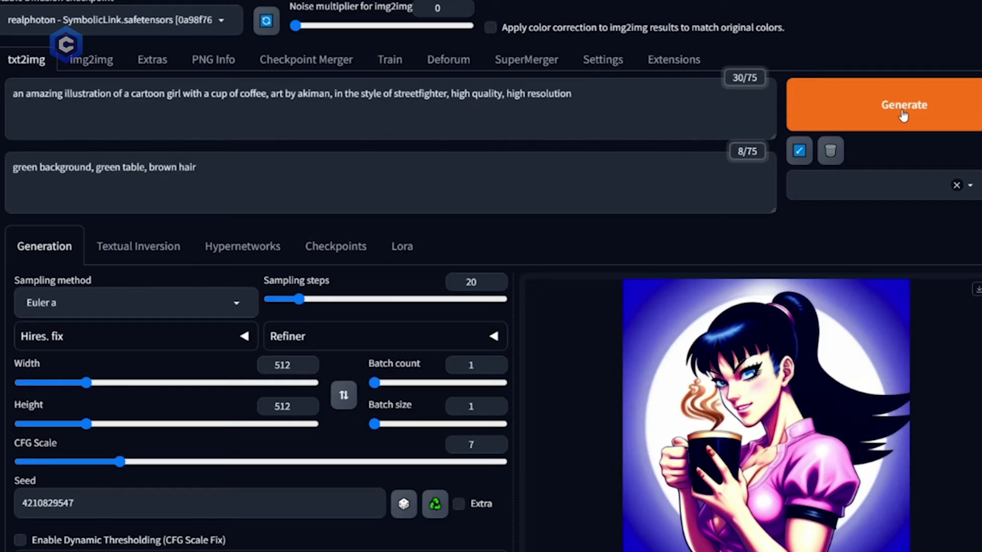
pyautogui.moveTo(592, 33)
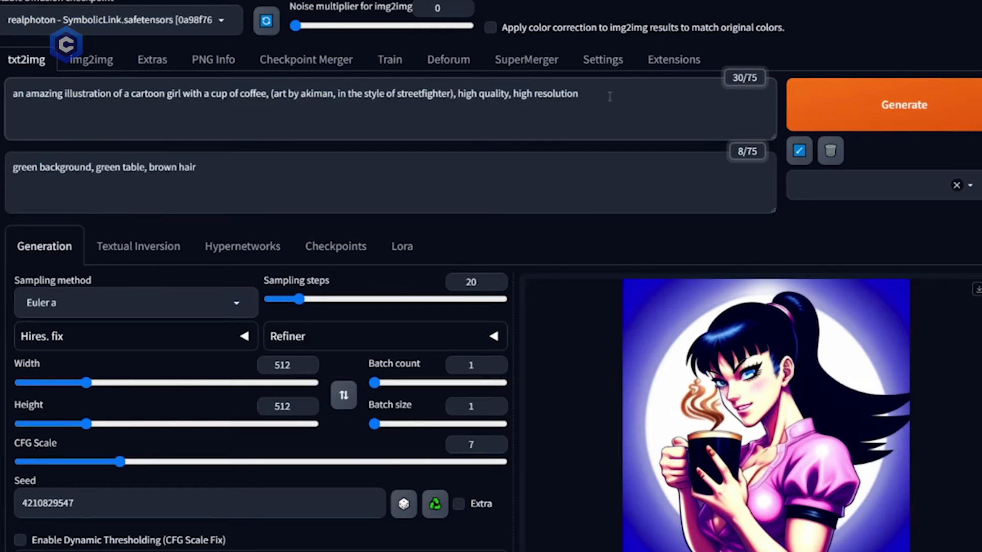
# Step: Generate with the parenthesized style, then weight it ':1.4' and generate again
pyautogui.click(902, 104)
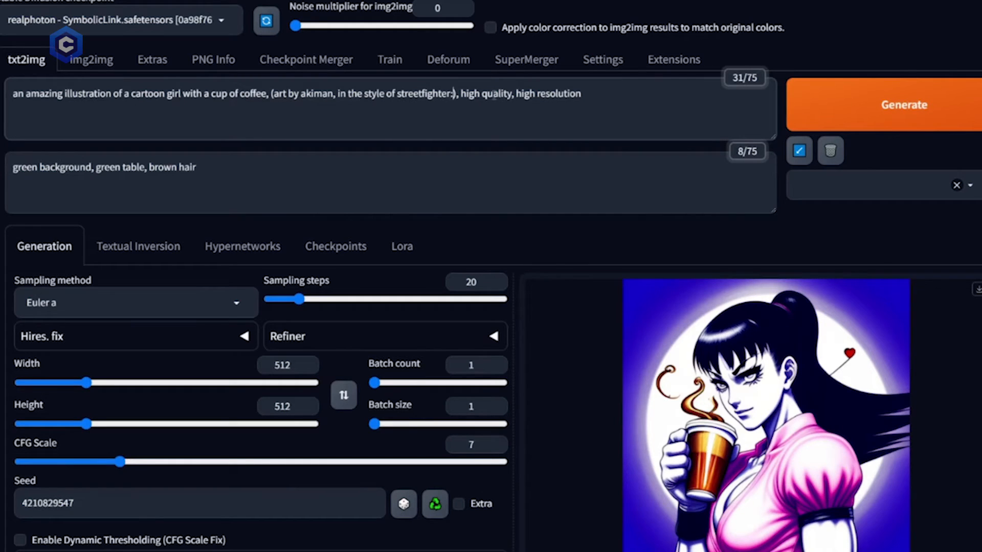
pyautogui.write(':1.4')
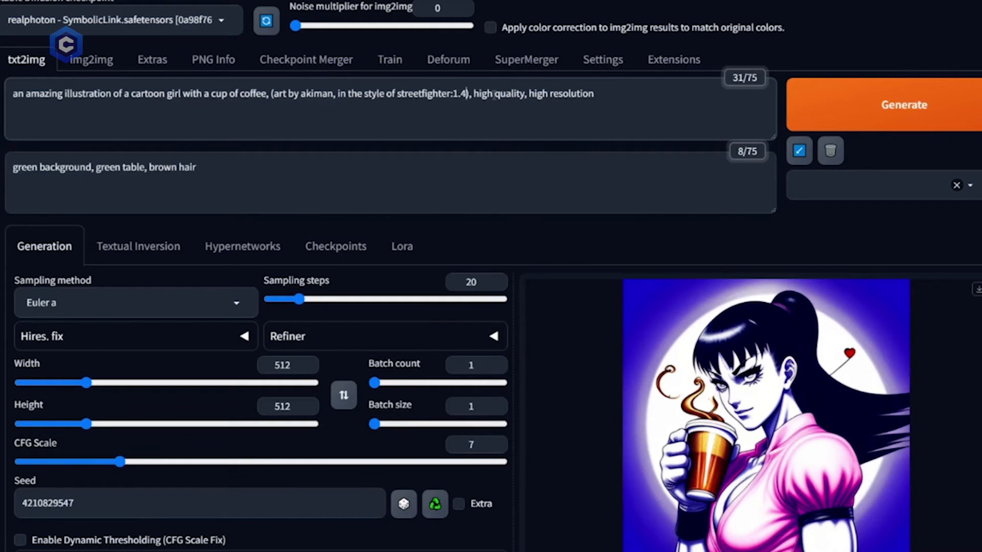
pyautogui.click(903, 104)
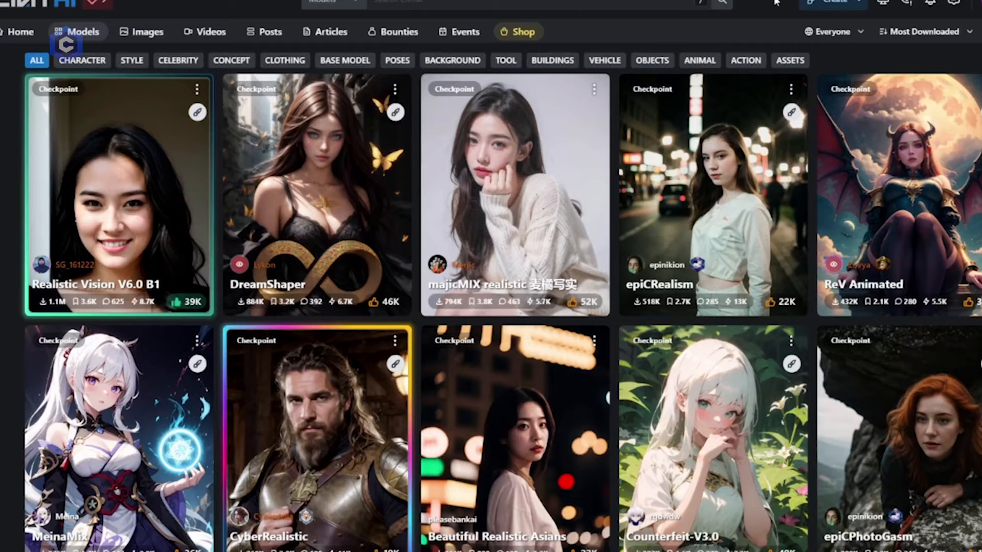
# Step: View example images from ReV Animated and another checkpoint with their generation data, then close them
pyautogui.click(897, 194)
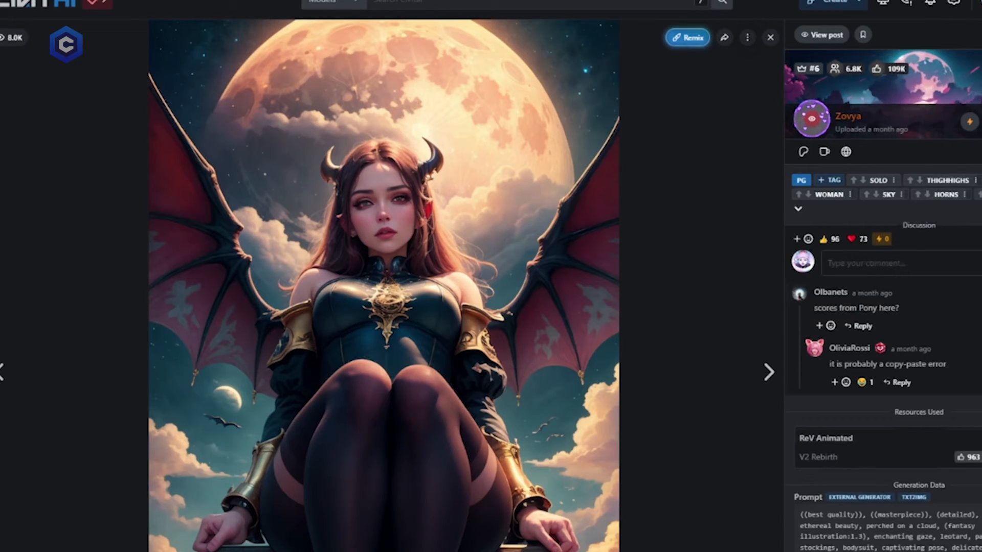
pyautogui.click(767, 372)
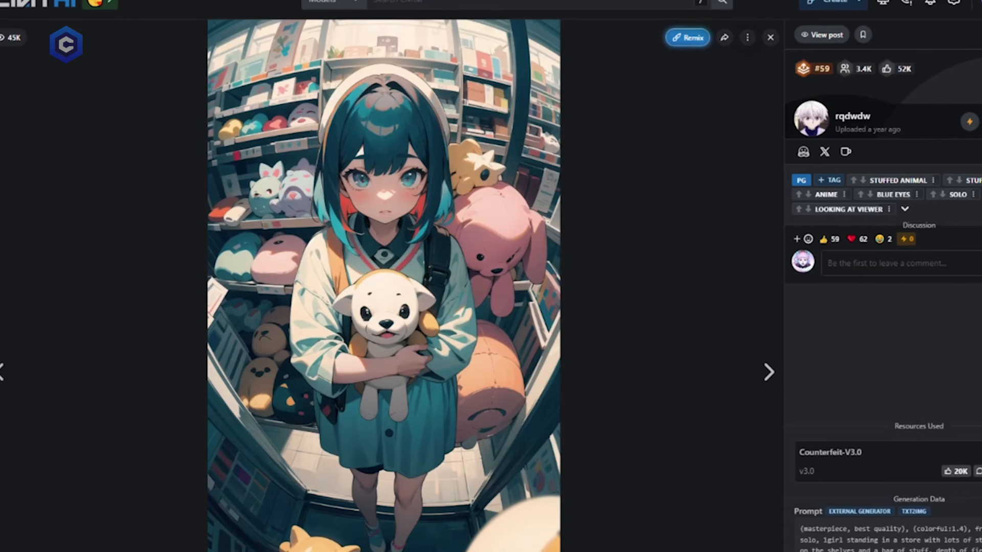
pyautogui.click(769, 372)
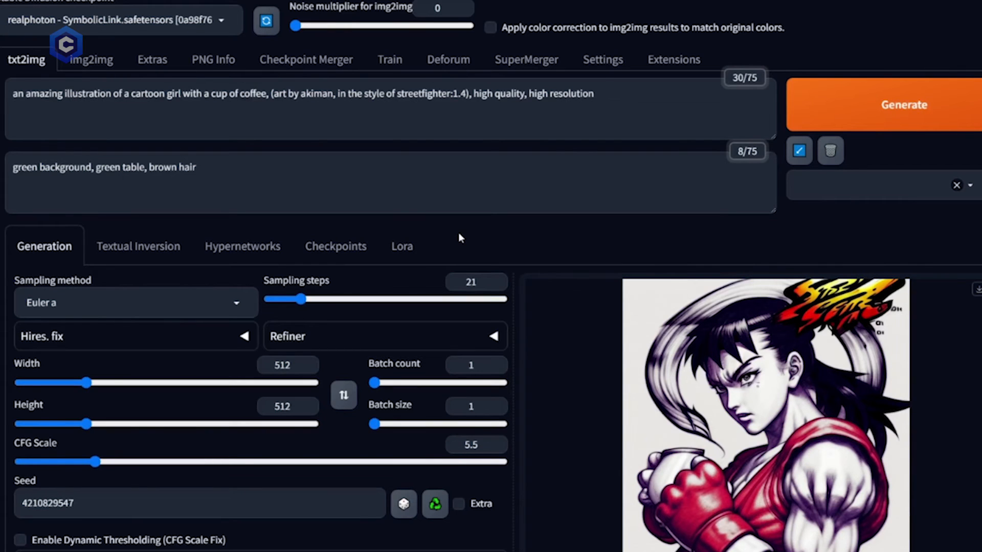
pyautogui.moveTo(155, 297)
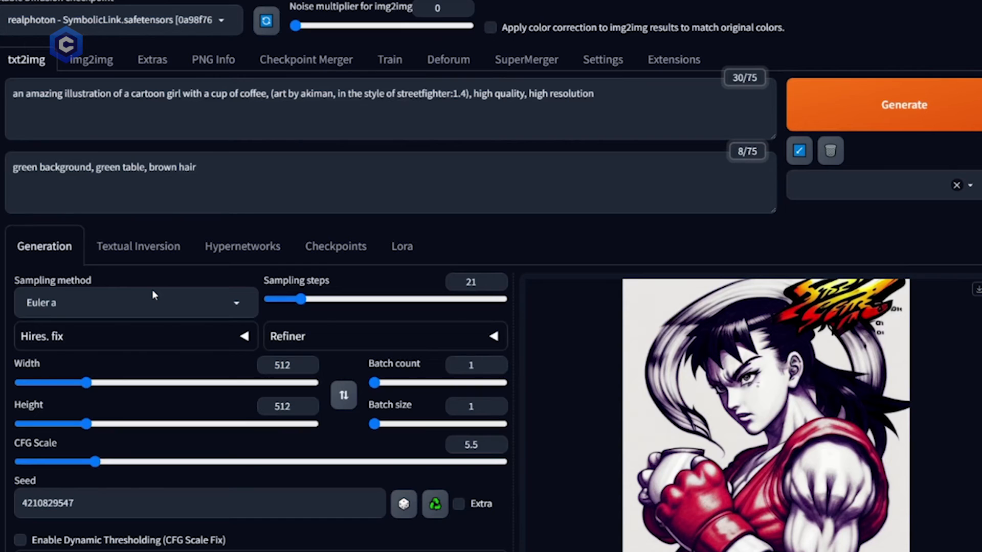
# Step: Select the DPM++ SDE sampling method and generate a new image with the same seed
pyautogui.click(135, 303)
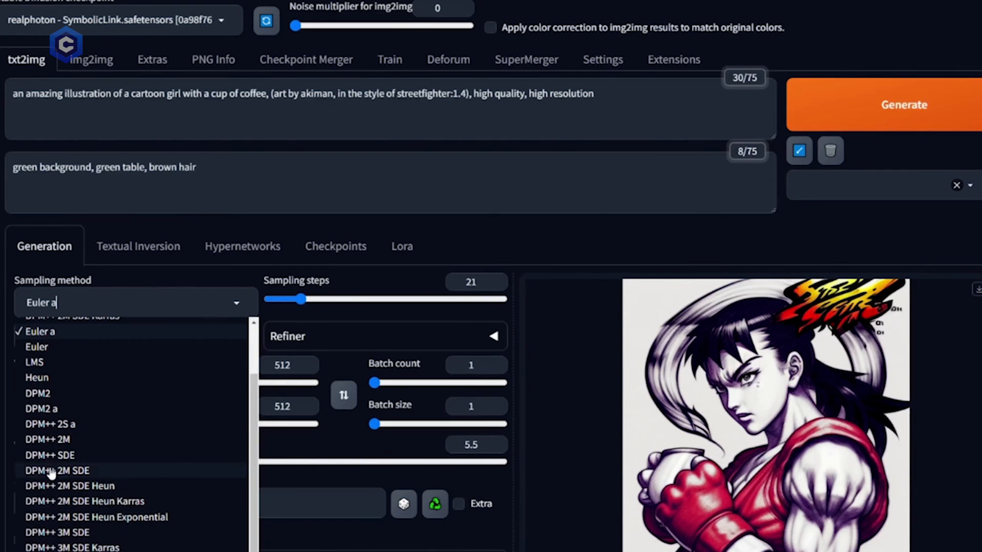
pyautogui.click(49, 455)
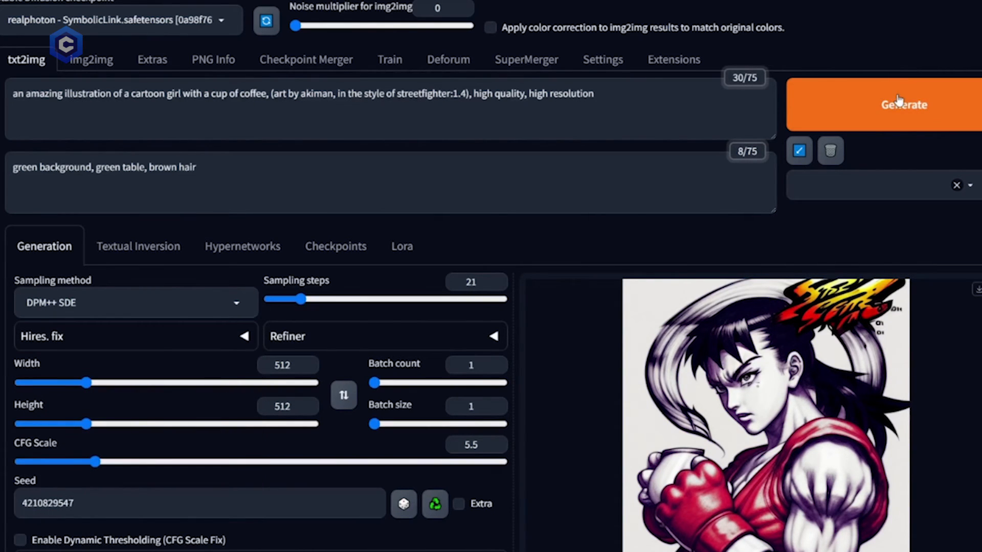
pyautogui.click(903, 105)
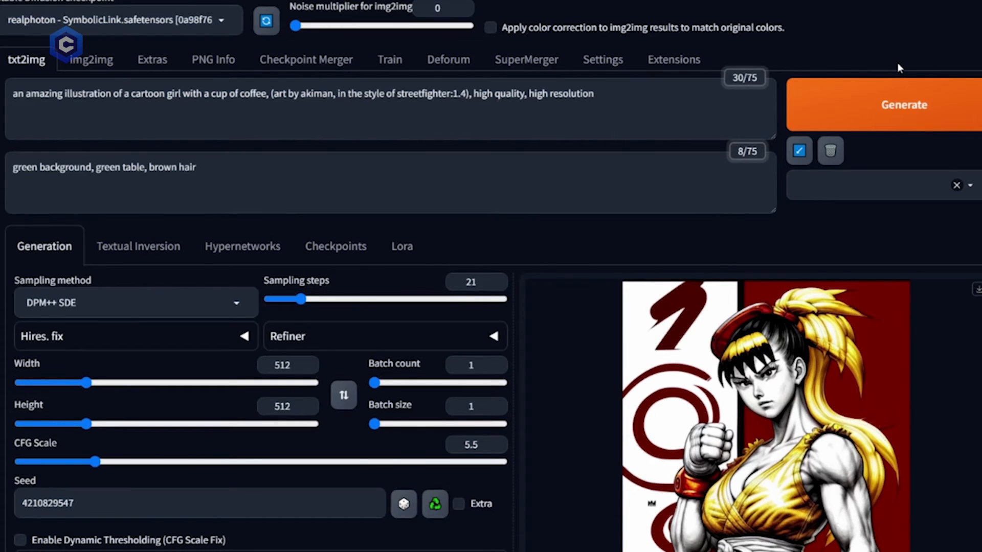
pyautogui.moveTo(90, 476)
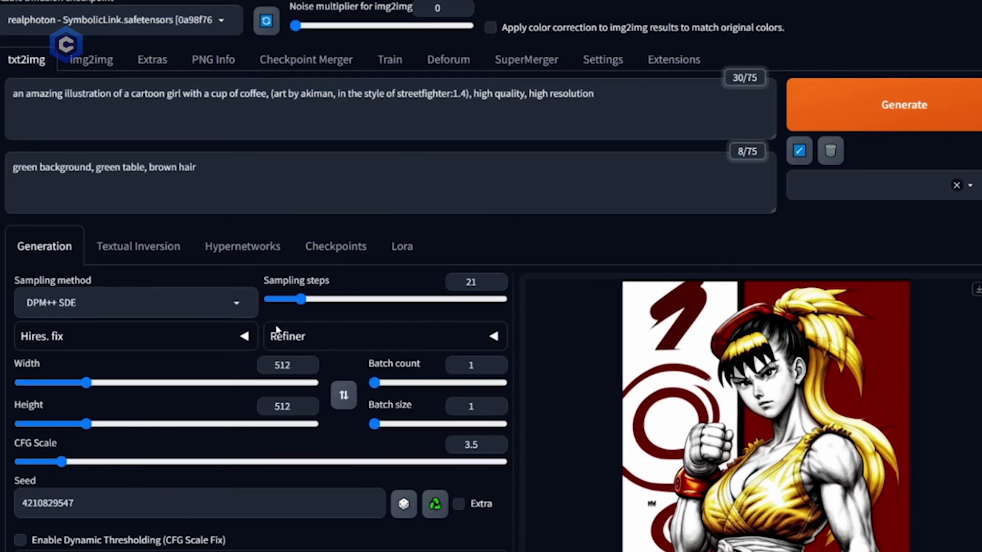
# Step: Generate an image at the lowered CFG scale of 3.5
pyautogui.click(903, 104)
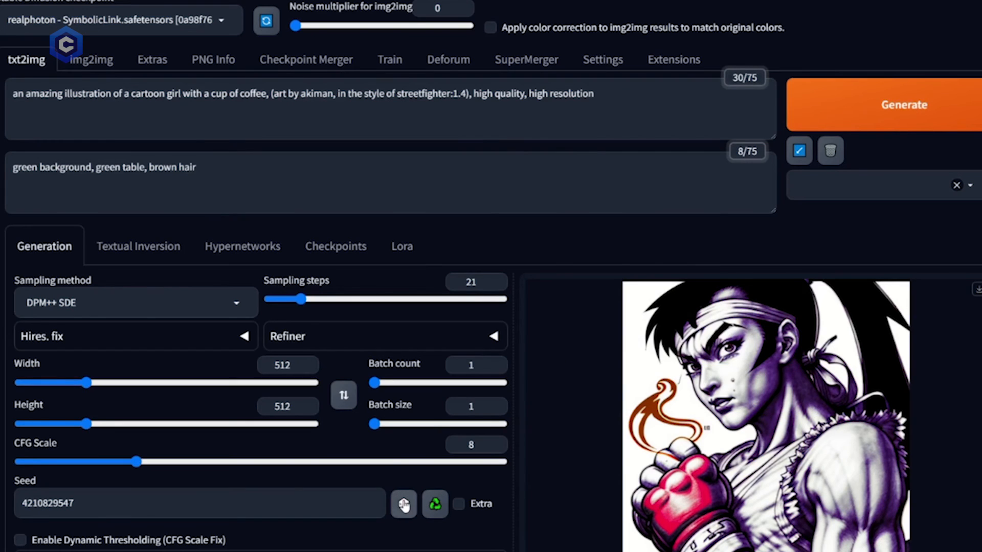
pyautogui.click(402, 503)
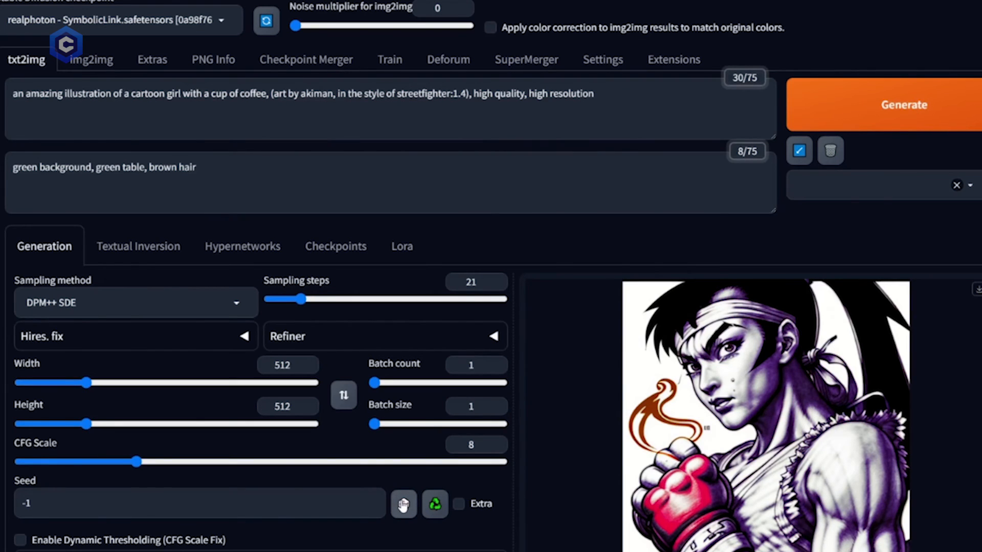
pyautogui.click(903, 104)
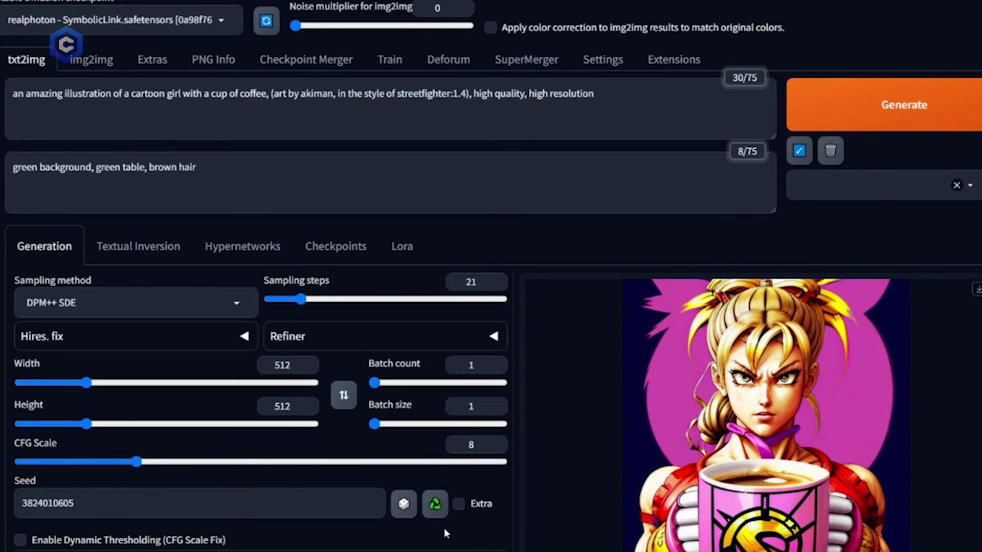
pyautogui.click(402, 503)
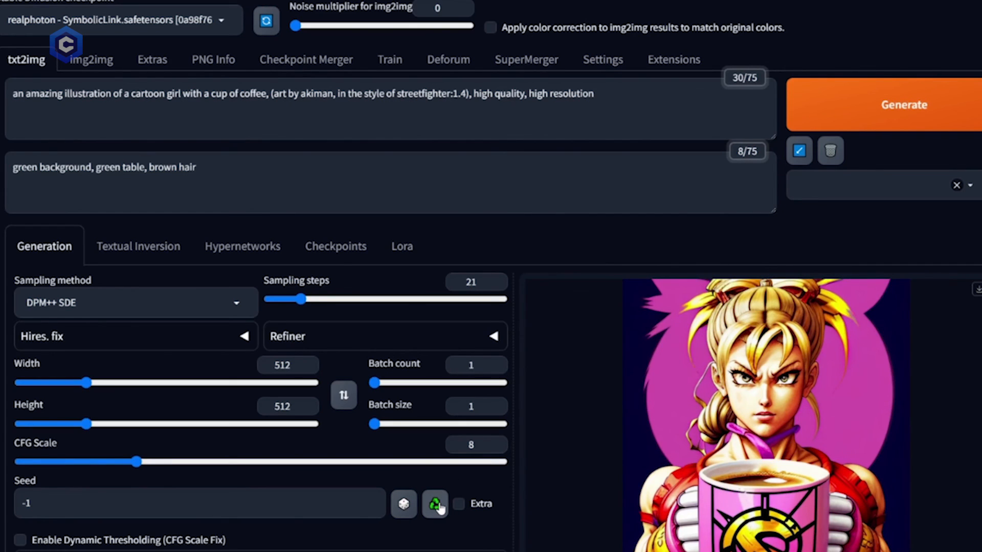
pyautogui.click(435, 503)
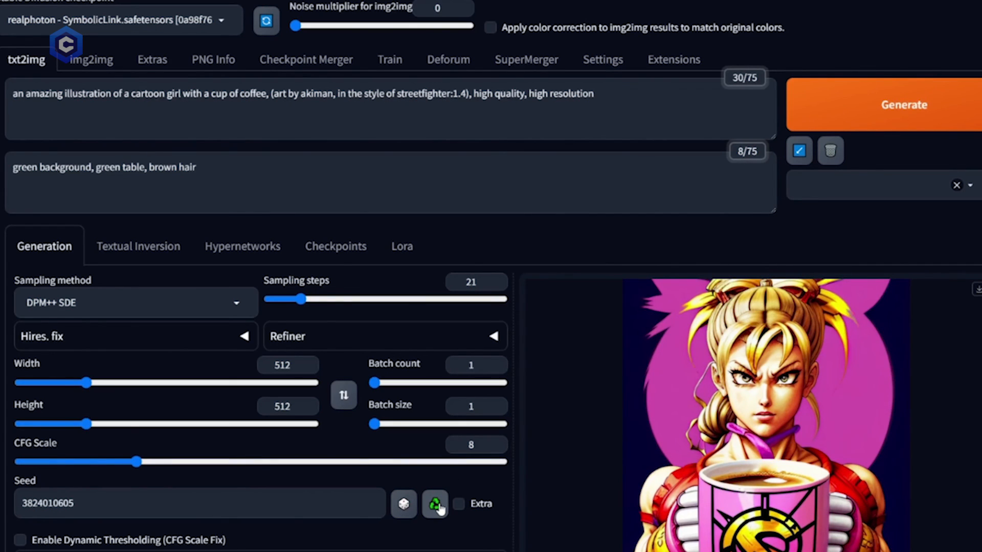